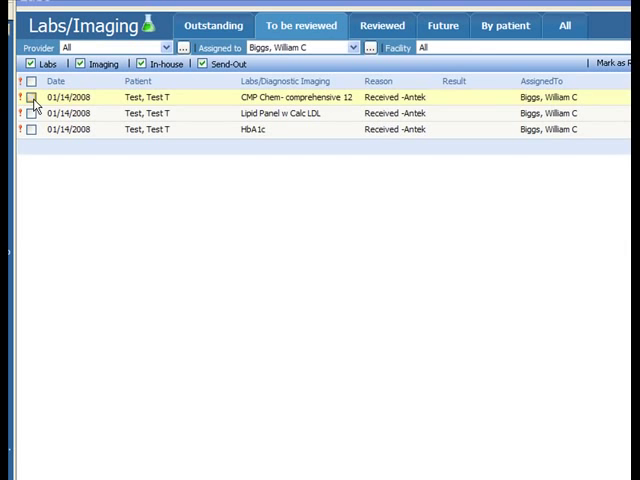
Step: Open the CMP Chem-comprehensive 12 result for review, toggling Status to Reviewed and back to Open
left_click(33, 96)
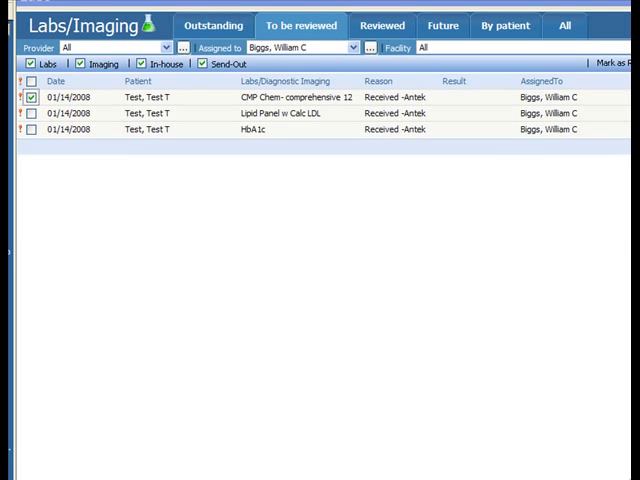
left_click(31, 97)
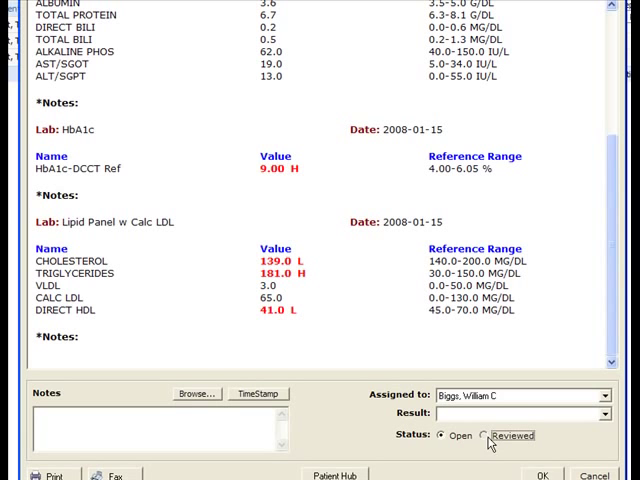
left_click(483, 435)
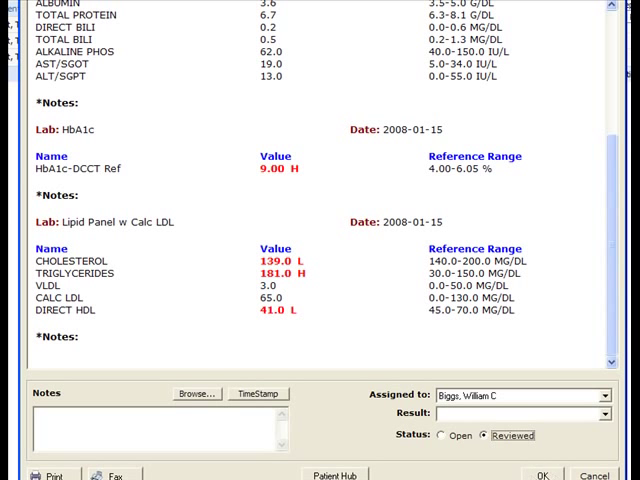
left_click(446, 435)
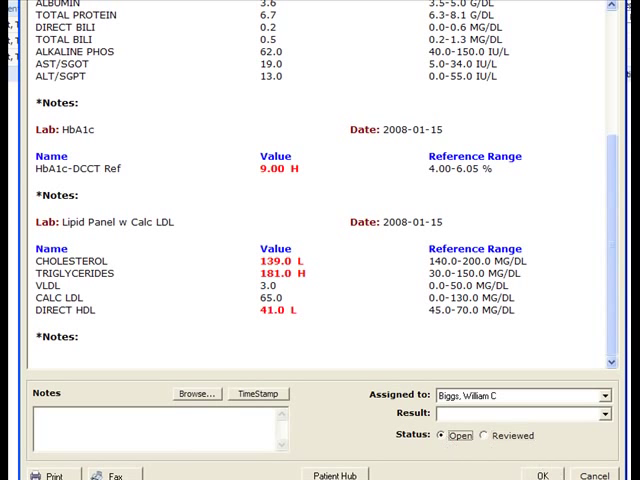
scroll("down", 3)
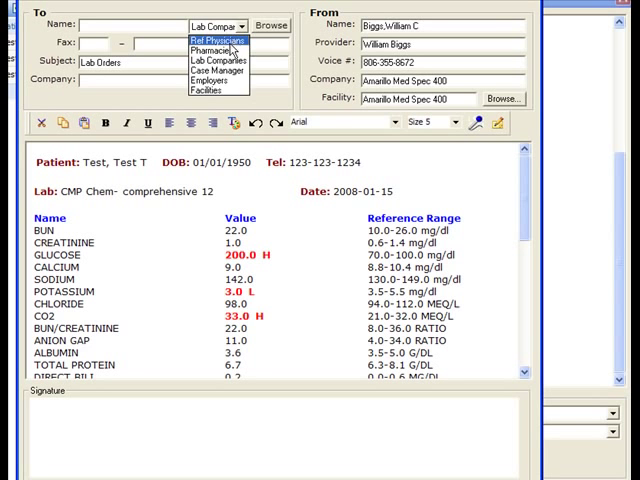
Step: Choose Ref Physicians as the fax recipient type
left_click(199, 39)
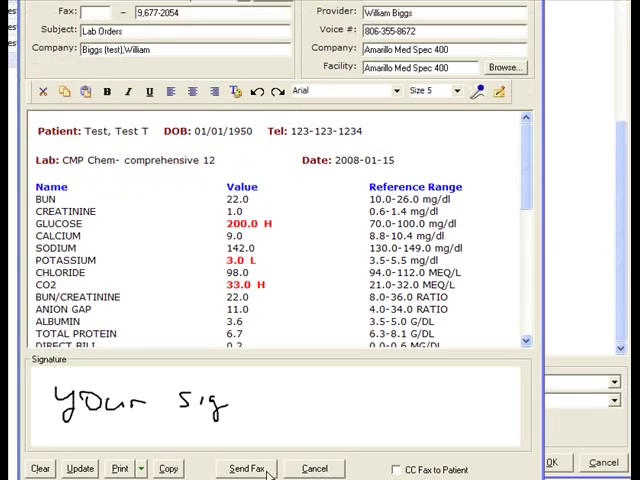
mouse_move(488, 282)
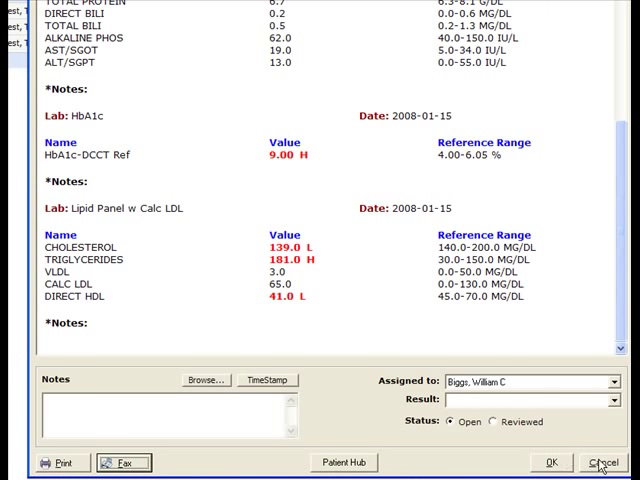
Step: Close the review window and note 'Low potassium noted' on the CMP result
left_click(601, 462)
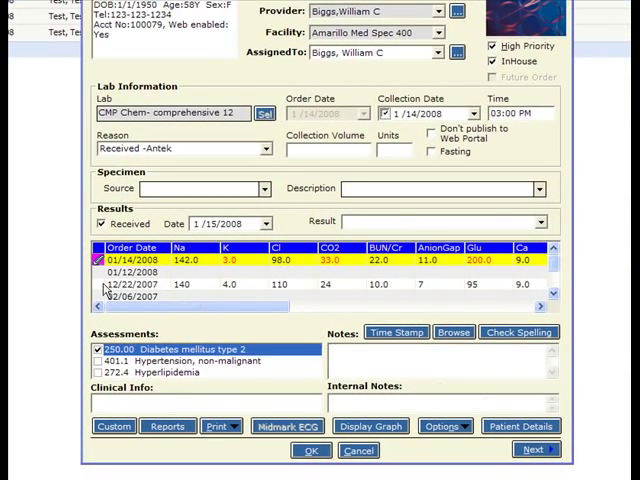
mouse_move(318, 292)
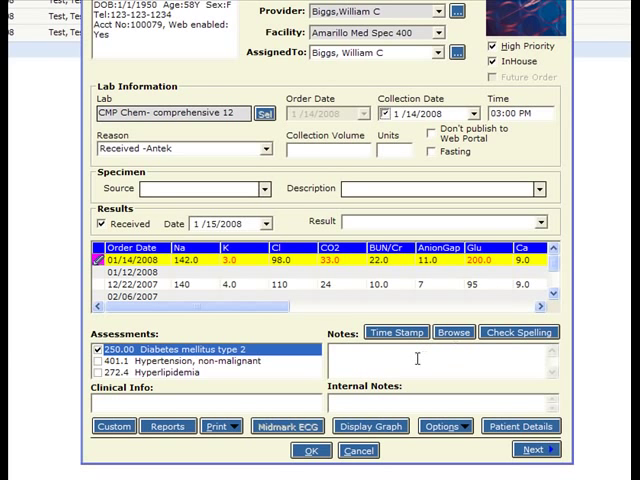
type("Low")
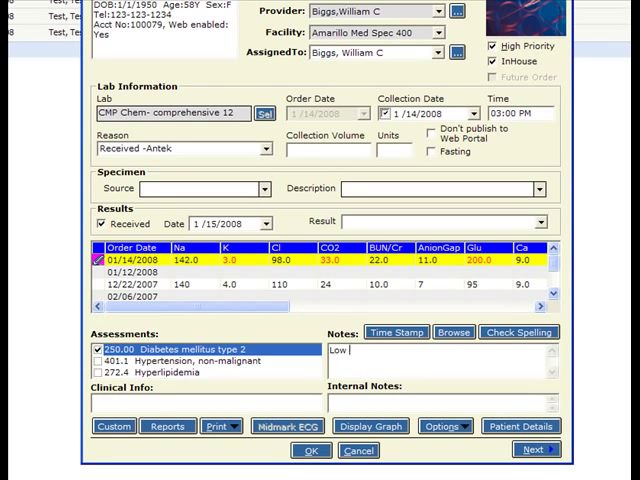
type("potassium no")
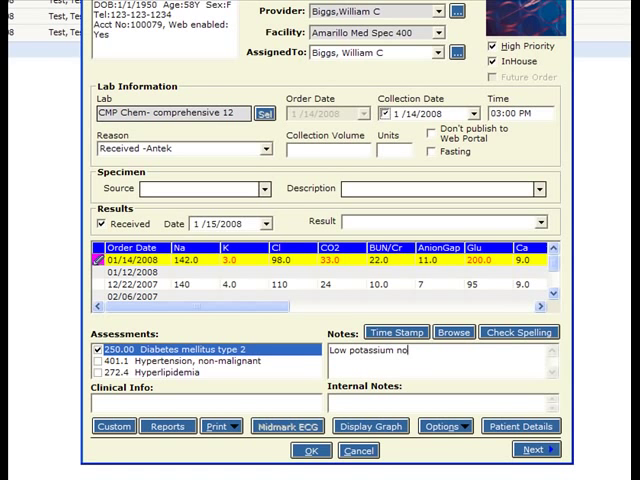
type("ted")
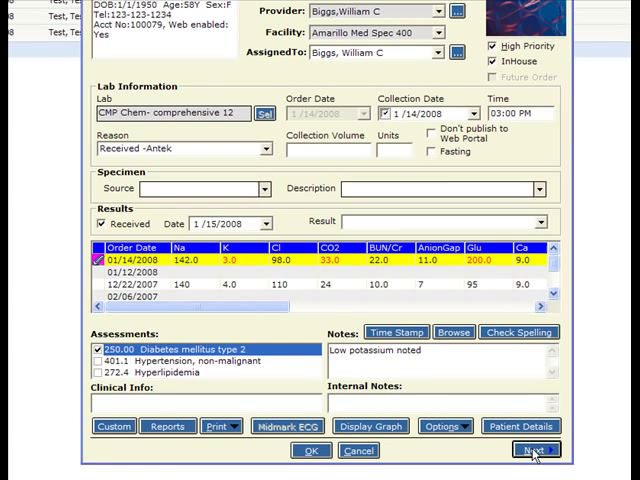
Step: Add notes for high TGL on the lipid panel and a much higher A1c on HbA1c
left_click(537, 449)
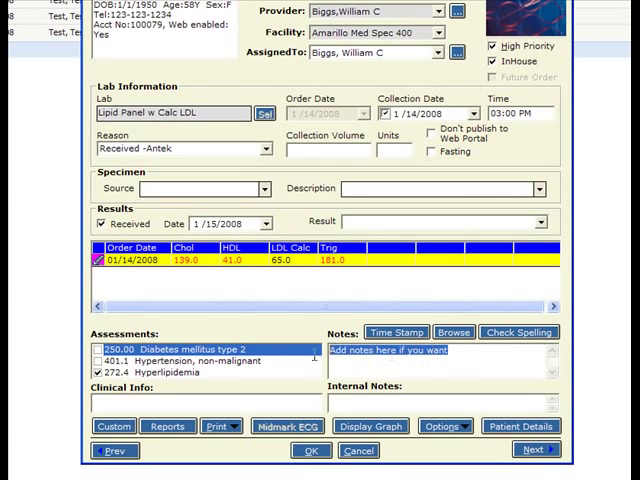
type("high TGL noted")
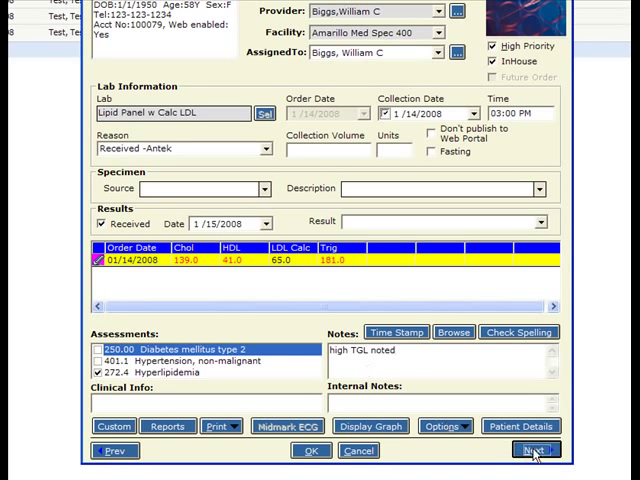
left_click(535, 450)
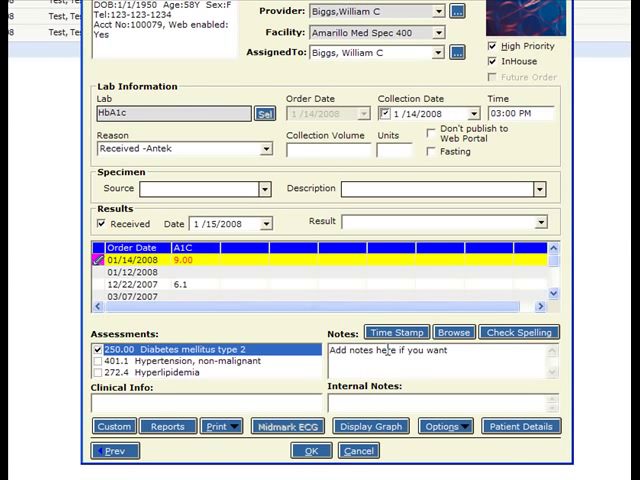
type("A1")
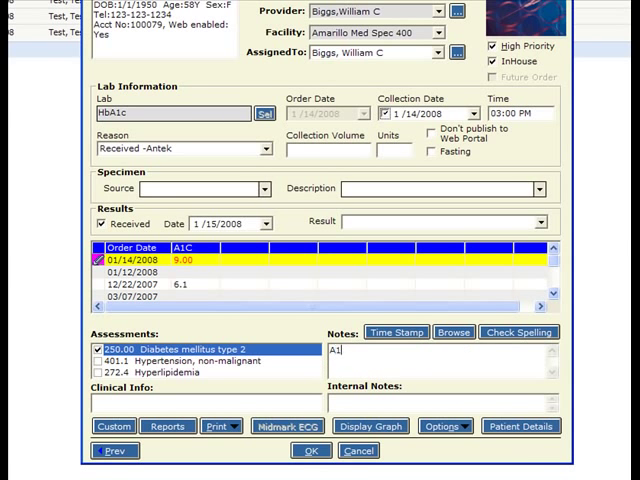
type("c much higher")
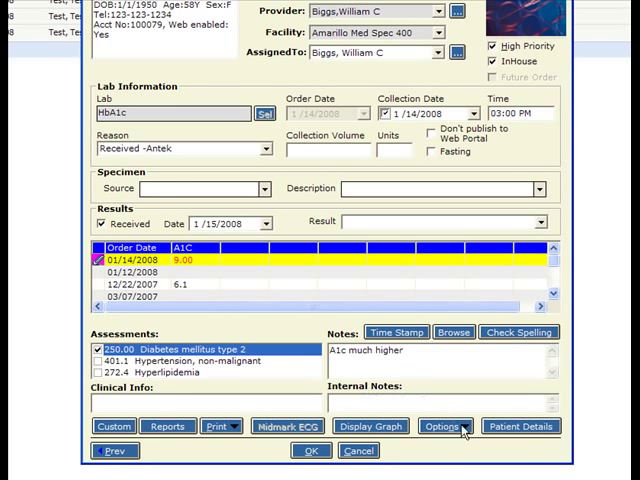
Step: Open the progress note via Options, scroll to the Plan, and follow the Lab:HbA1c link
left_click(441, 426)
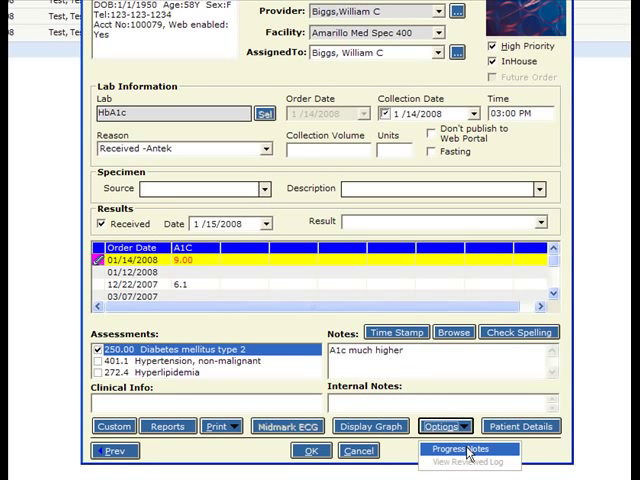
left_click(468, 448)
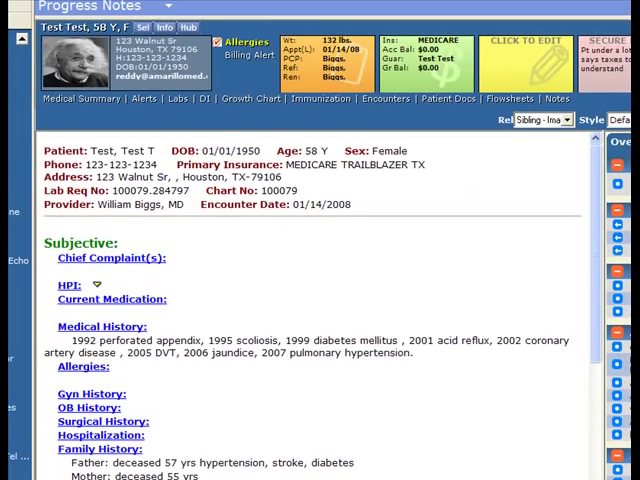
scroll("down", 3)
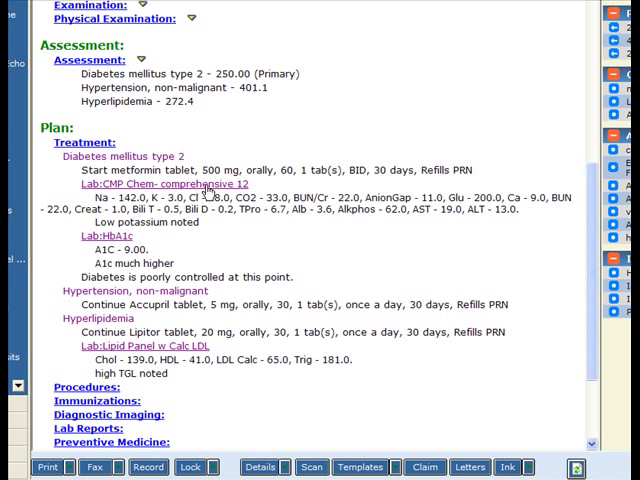
left_click(155, 184)
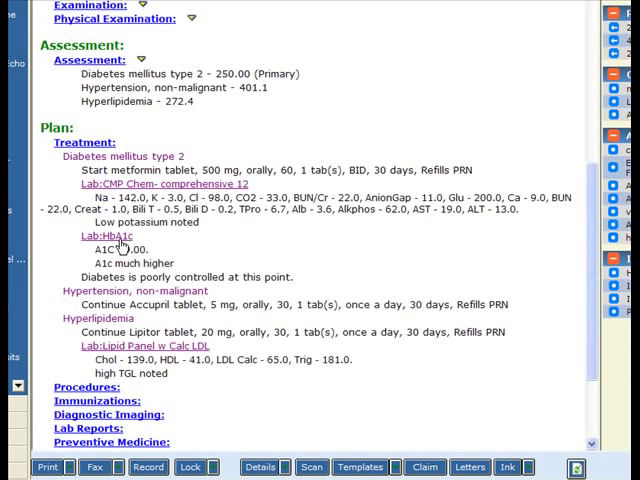
left_click(98, 235)
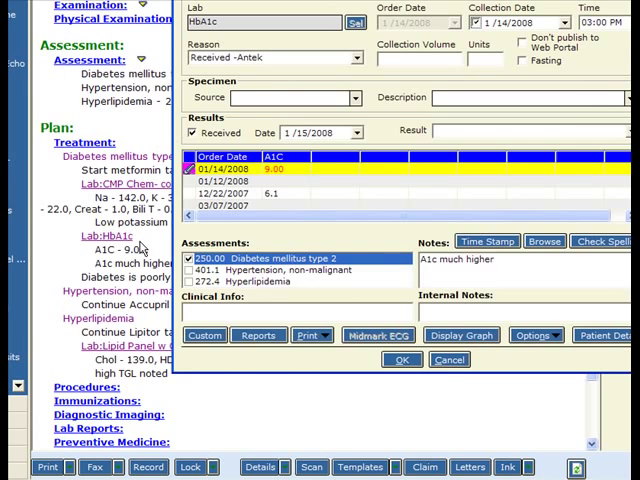
left_click(401, 360)
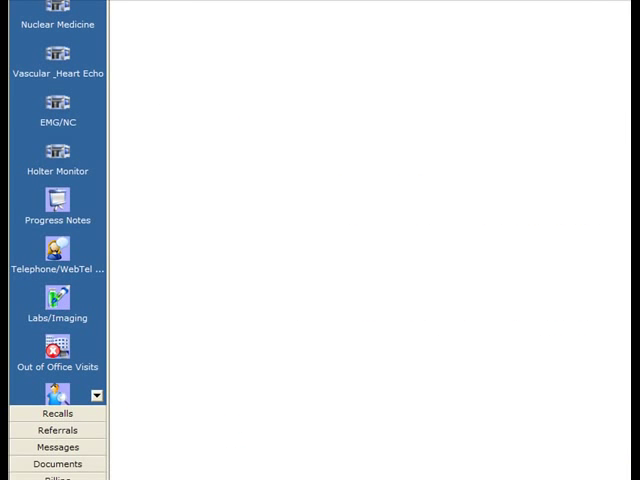
Step: Open the patient's Labs window, filter to Hematology, then return to the full list
left_click(58, 317)
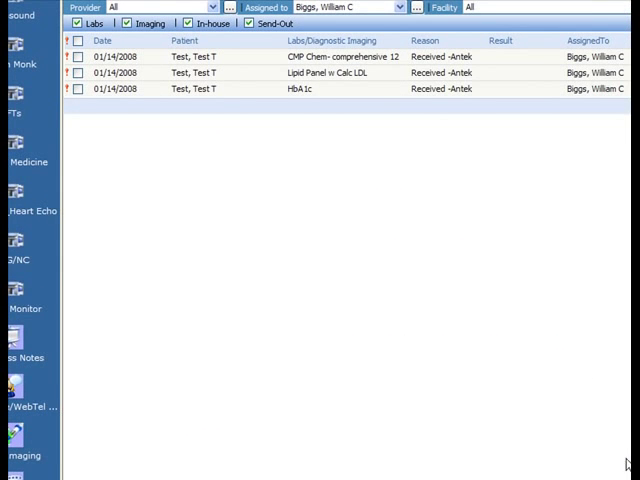
left_click(313, 57)
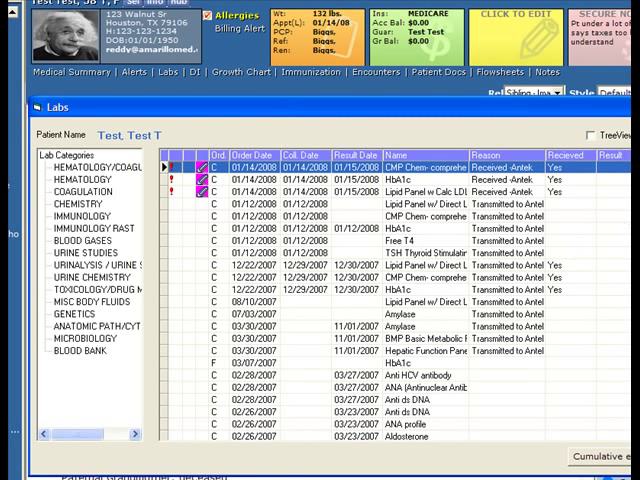
left_click(100, 165)
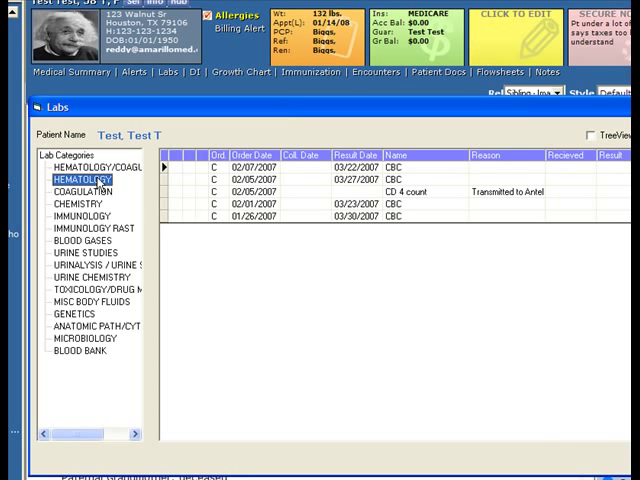
left_click(76, 199)
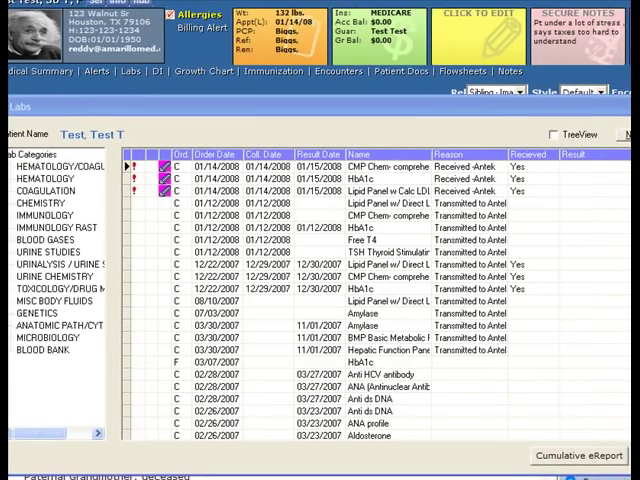
Step: Run the Cumulative eReport starting 3/27/2007 and scroll through the compared results
left_click(575, 456)
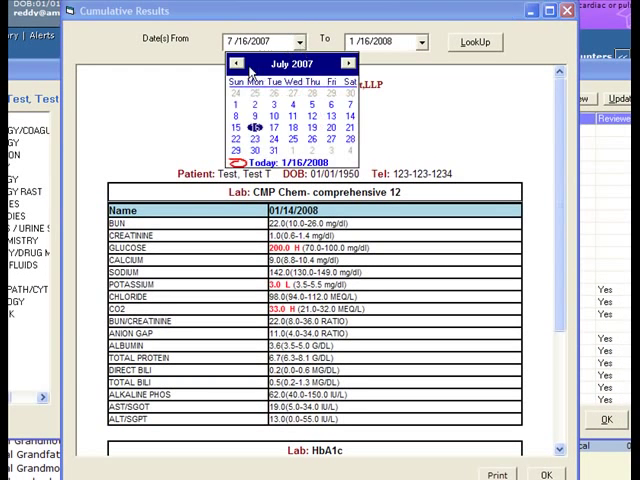
left_click(228, 60)
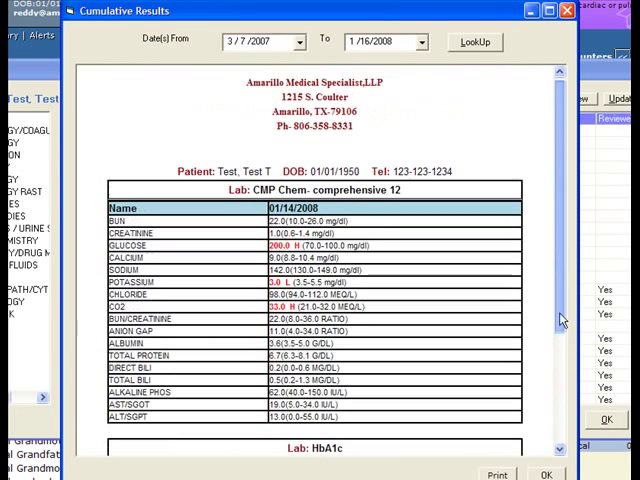
scroll("down", 3)
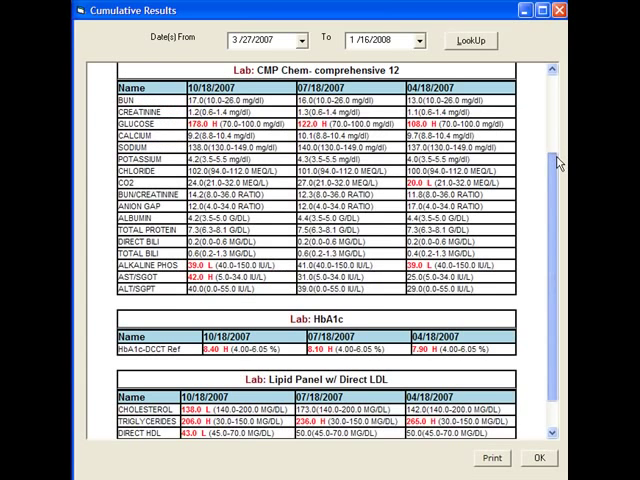
scroll("down", 3)
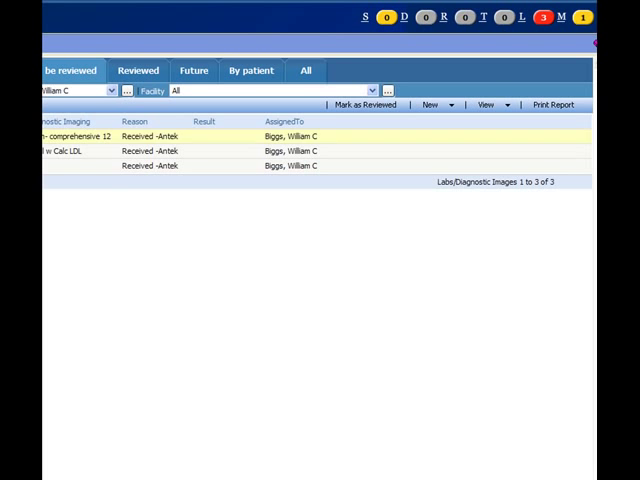
Step: View all pending reports, toggle the CMP result to Reviewed, then cancel the change
left_click(485, 105)
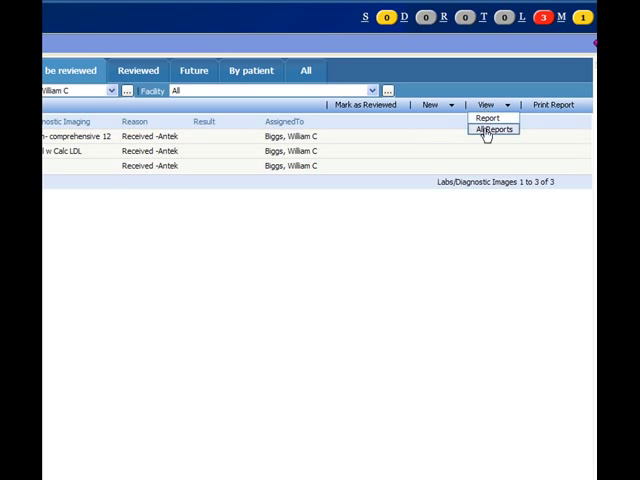
left_click(497, 118)
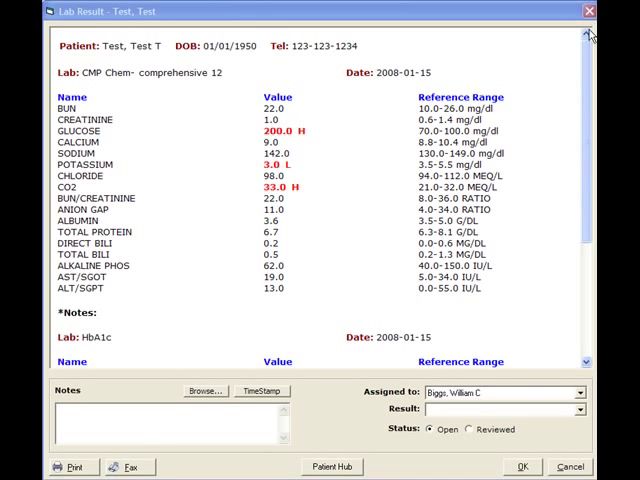
left_click(469, 429)
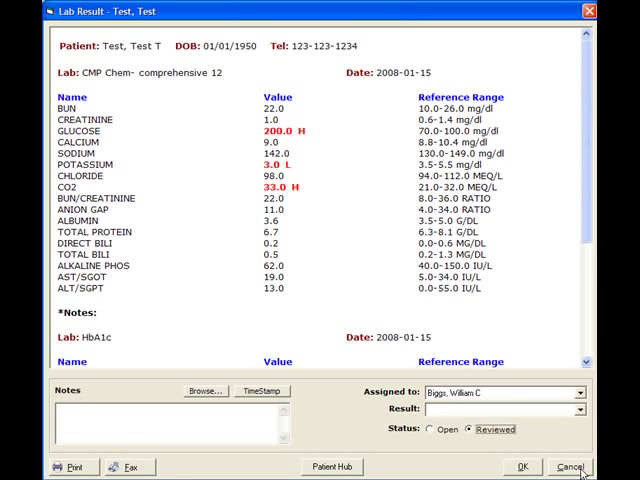
left_click(570, 466)
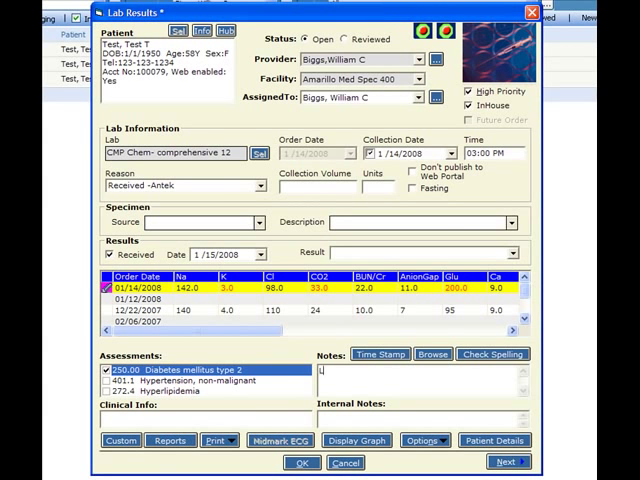
Step: Add notes 'Low potassium', 'High triglycerides' and 'A1c higher', marking the results Reviewed
type("Low potassium noted")
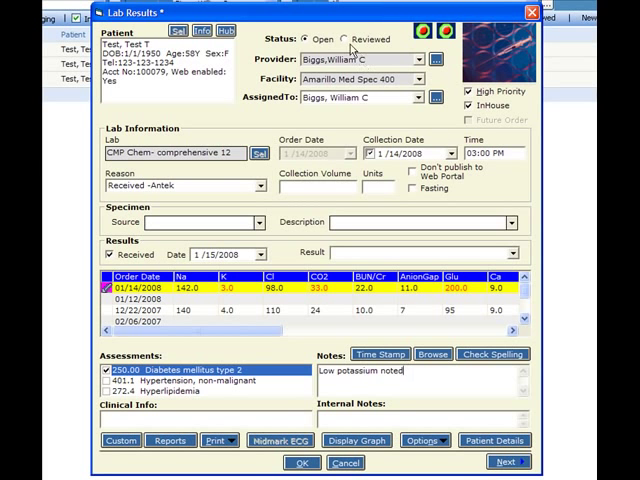
left_click(348, 39)
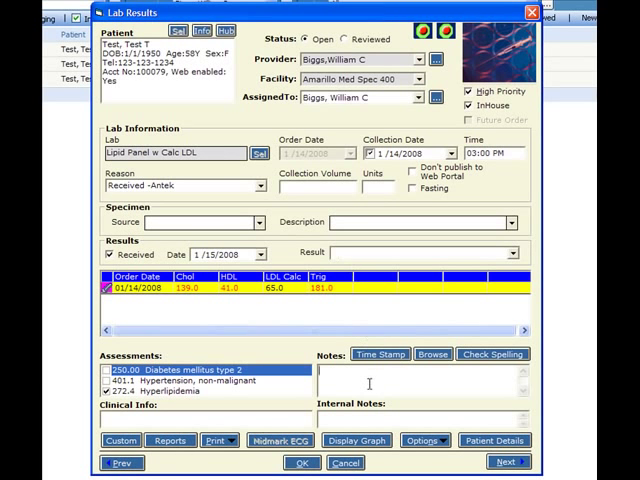
type("High t")
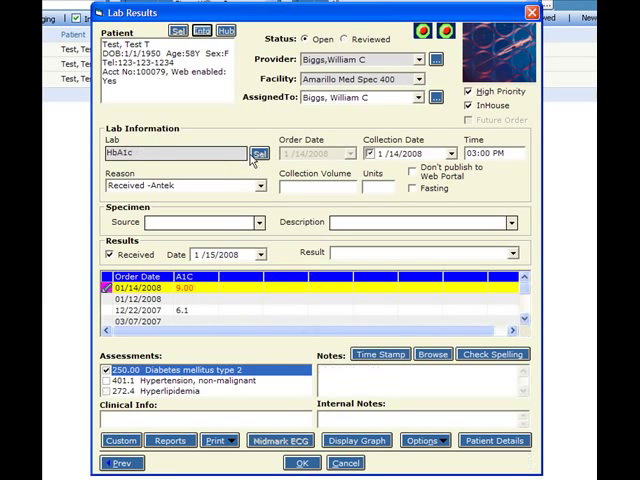
type("A1c muc")
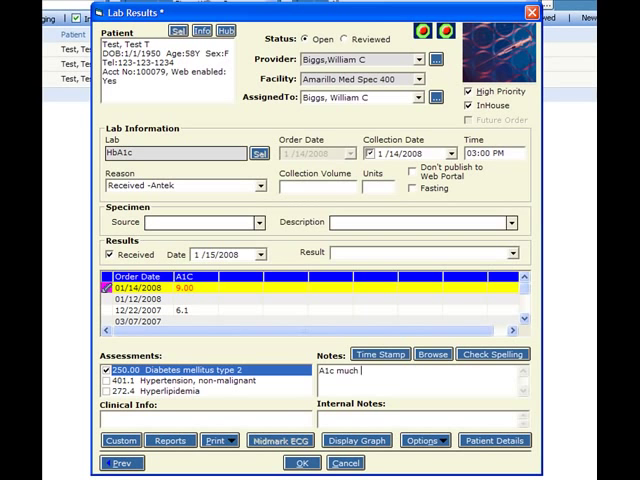
type("higher")
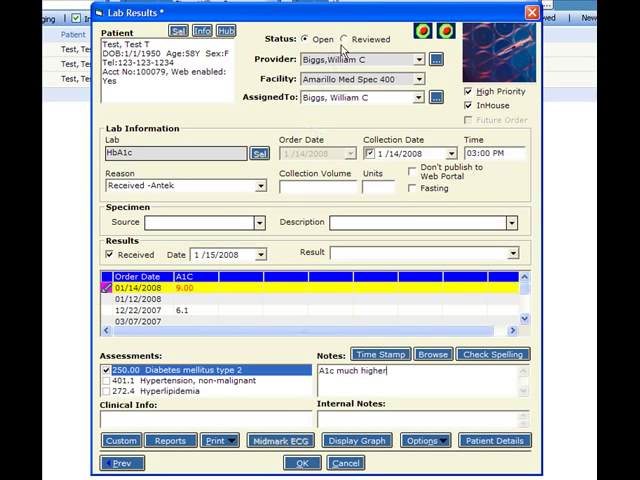
left_click(302, 463)
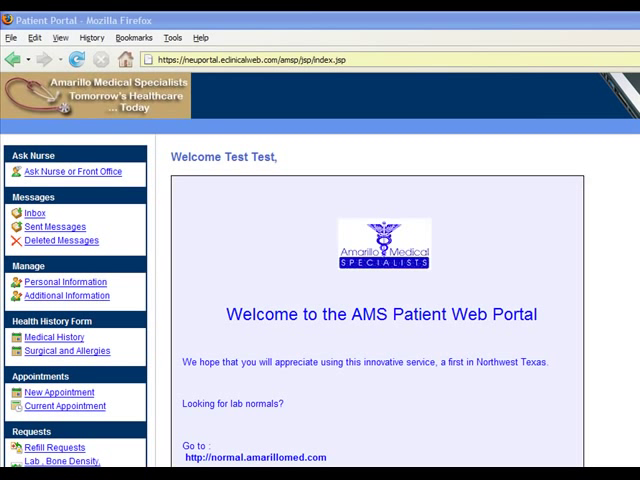
Step: In the portal, open Lab / Diagnostic Reports and the Lipid Panel w Calc LDL report
scroll("down", 3)
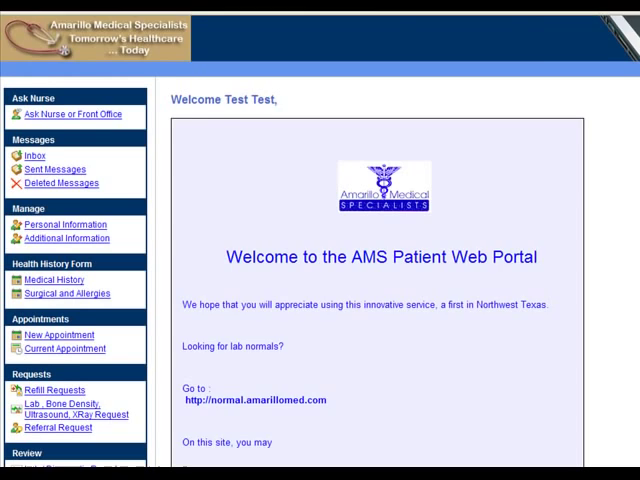
scroll("down", 3)
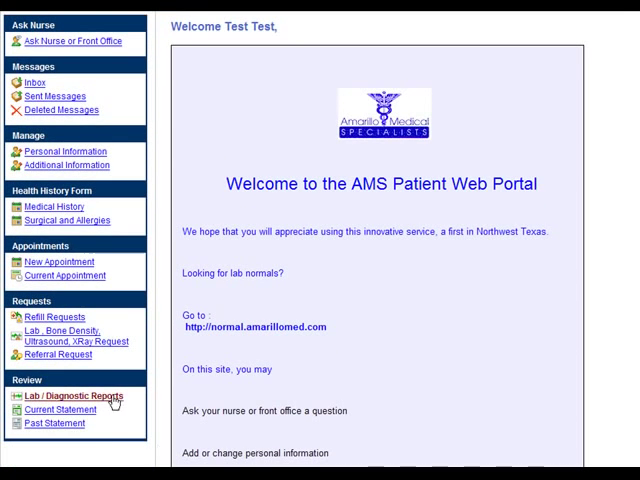
left_click(64, 396)
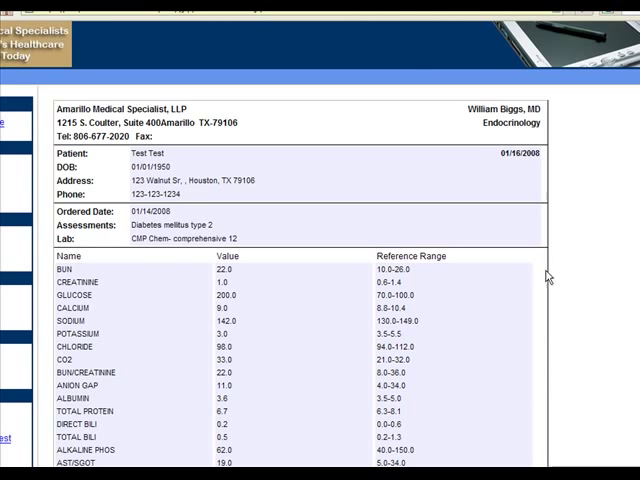
scroll("down", 3)
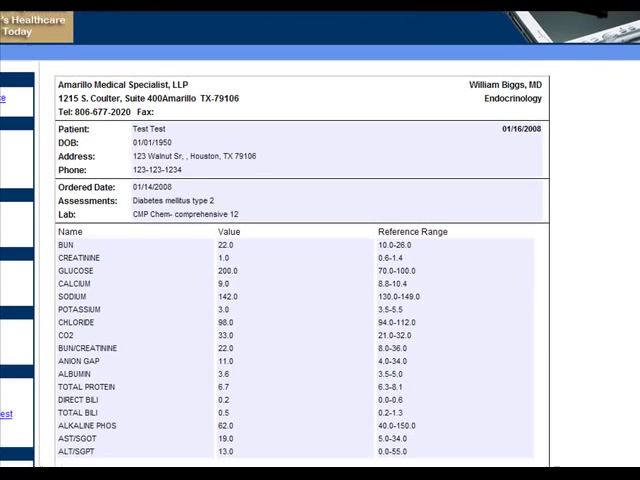
scroll("down", 3)
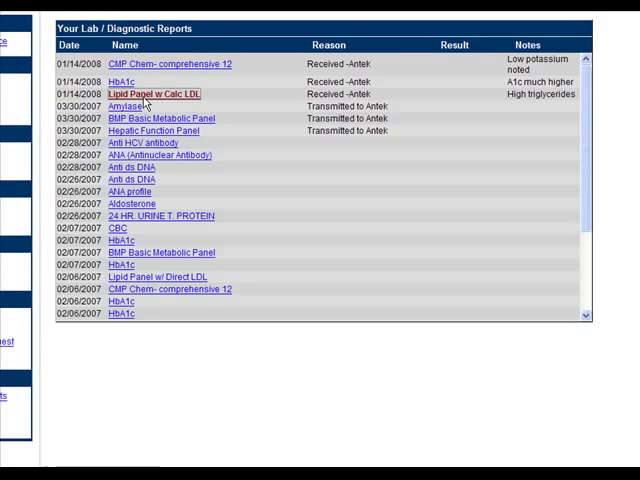
left_click(153, 92)
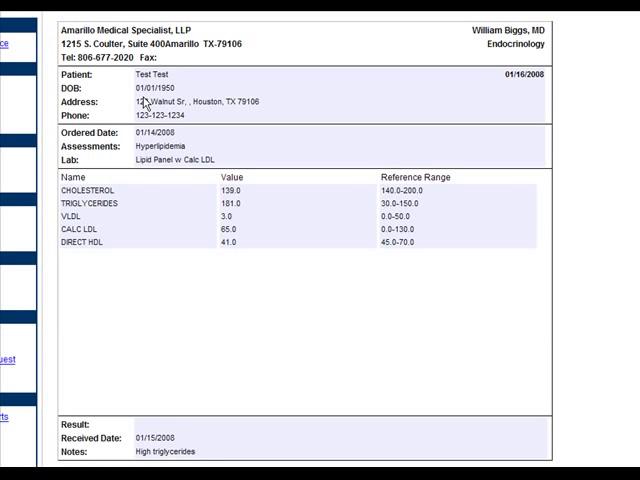